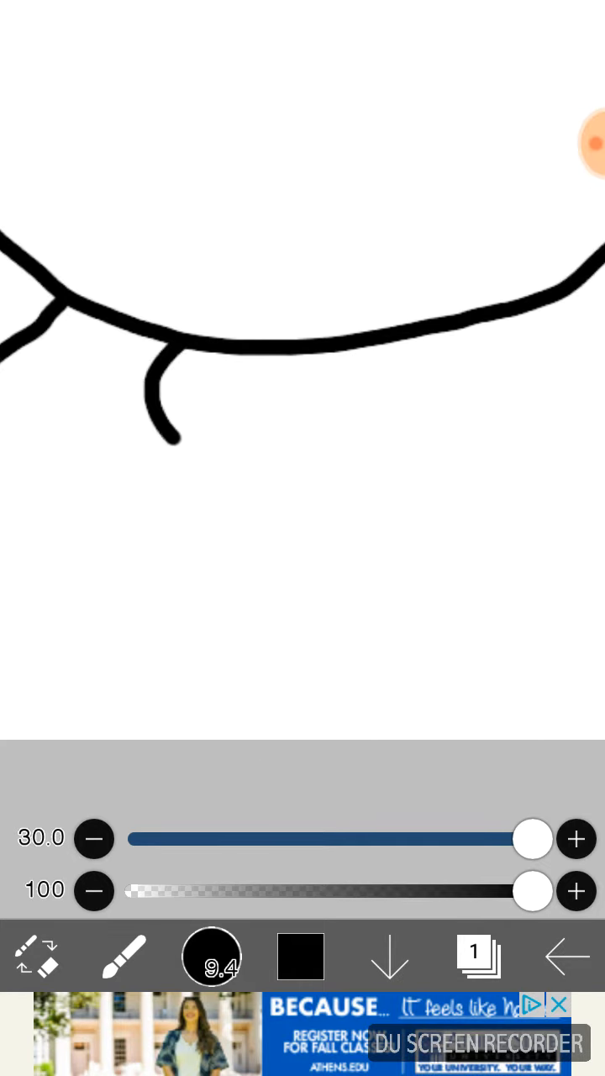
Step: Extend the short hanging curve with a brush stroke sweeping down and to the right
drag(164, 420, 222, 479)
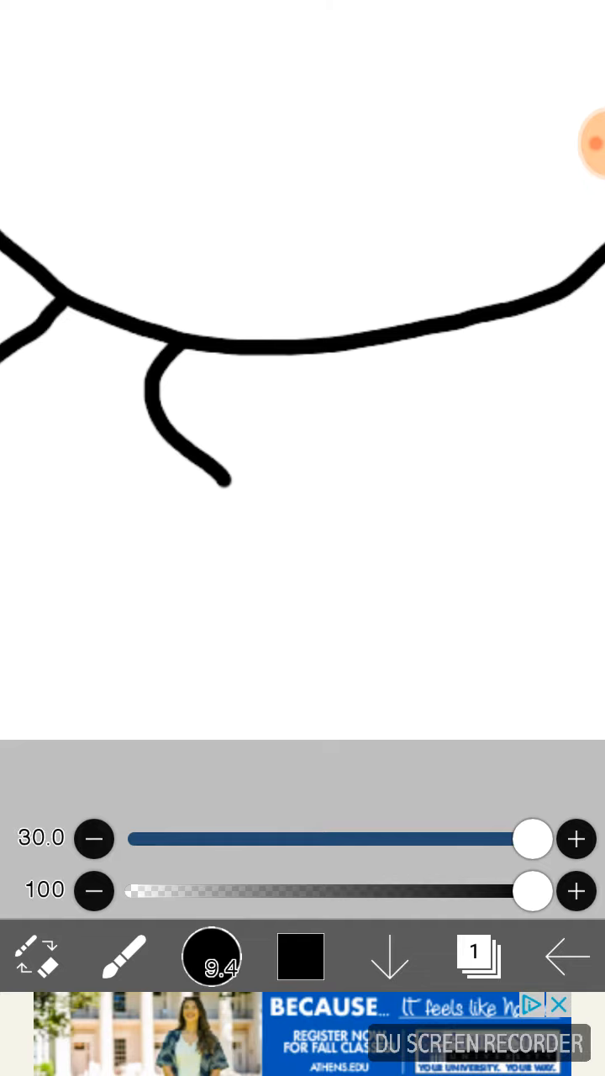